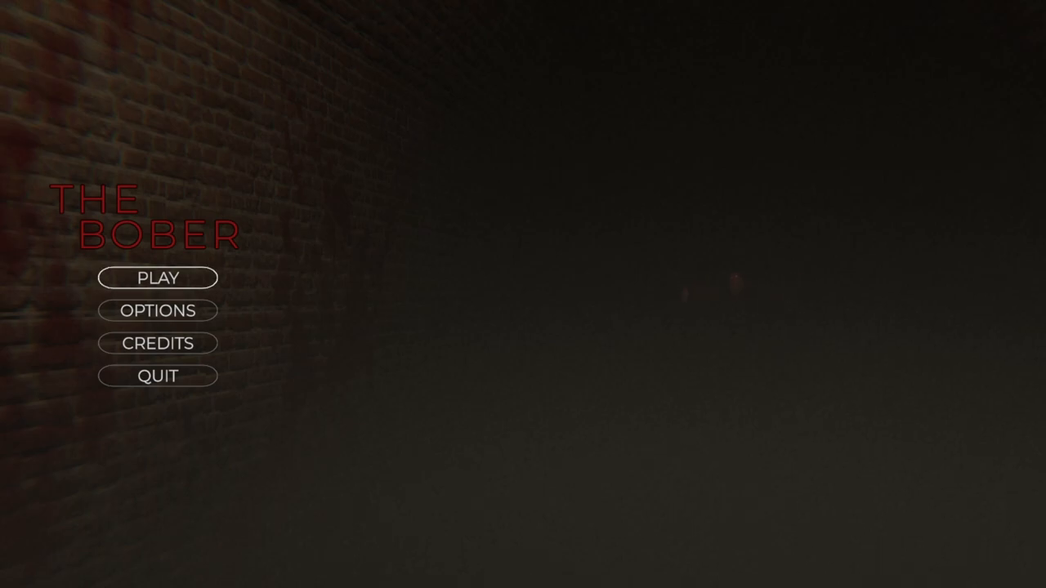
pyautogui.click(157, 278)
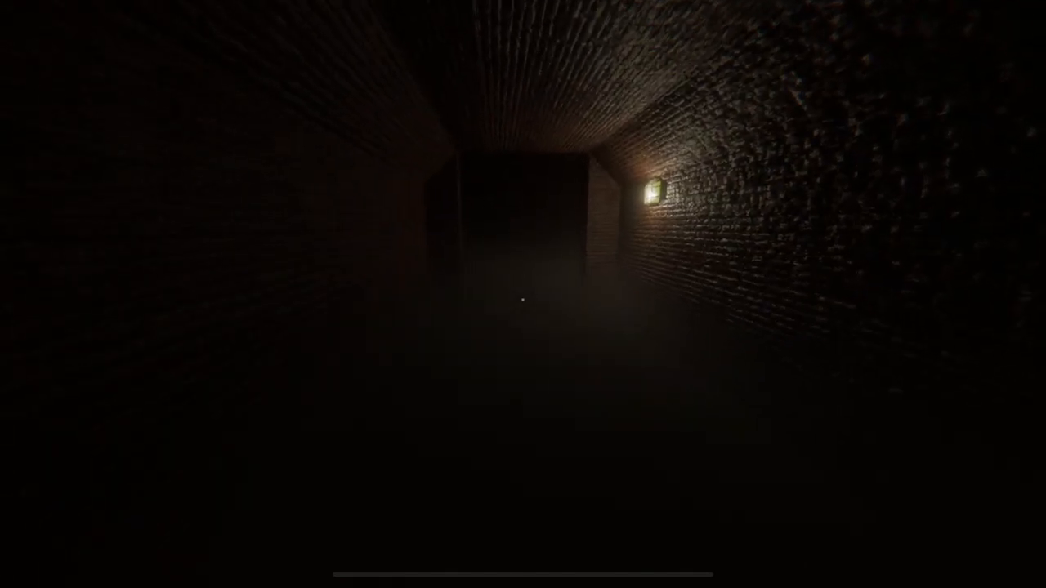
pyautogui.moveTo(523, 294)
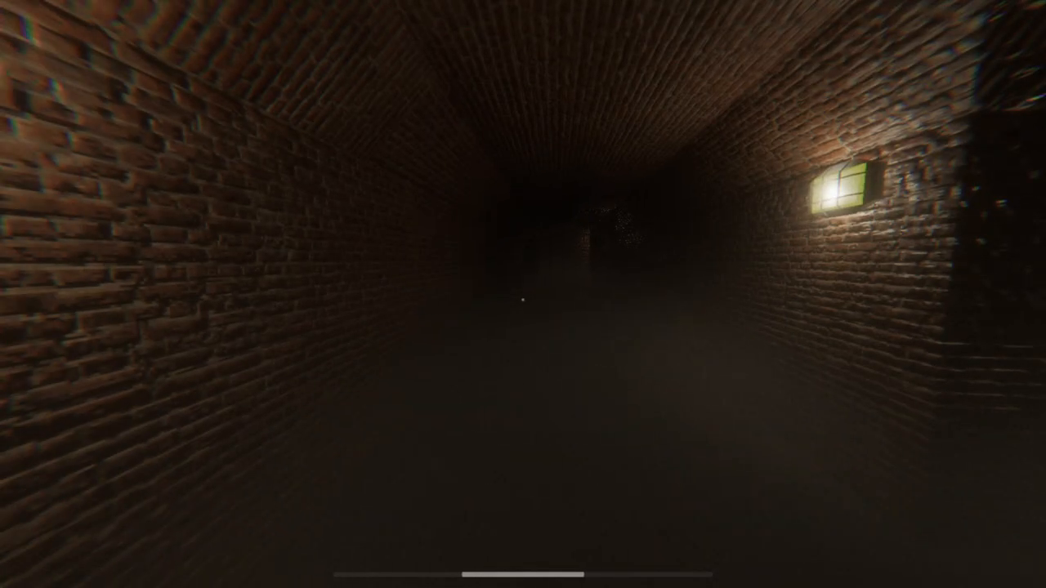
pyautogui.press('w')
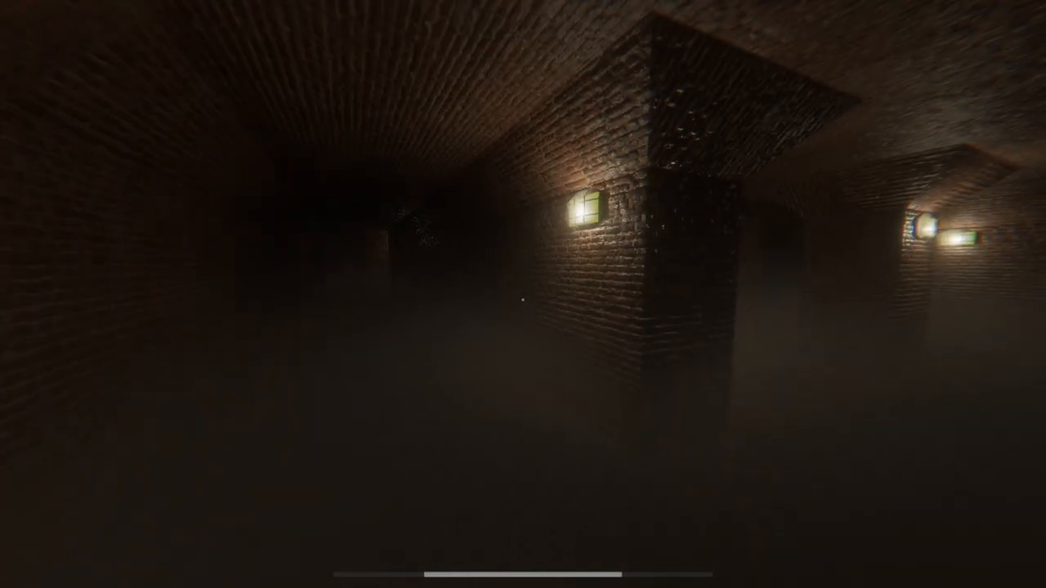